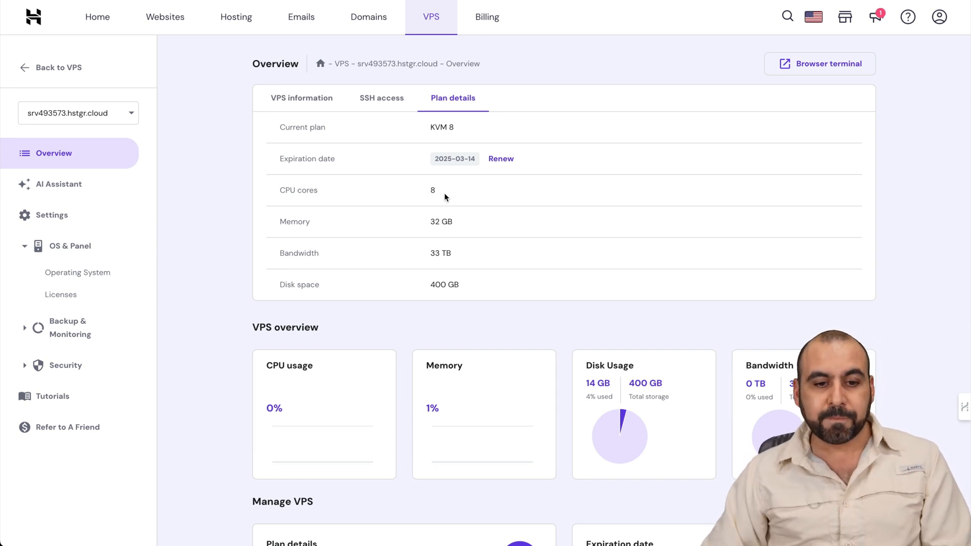
mouse_move(358, 256)
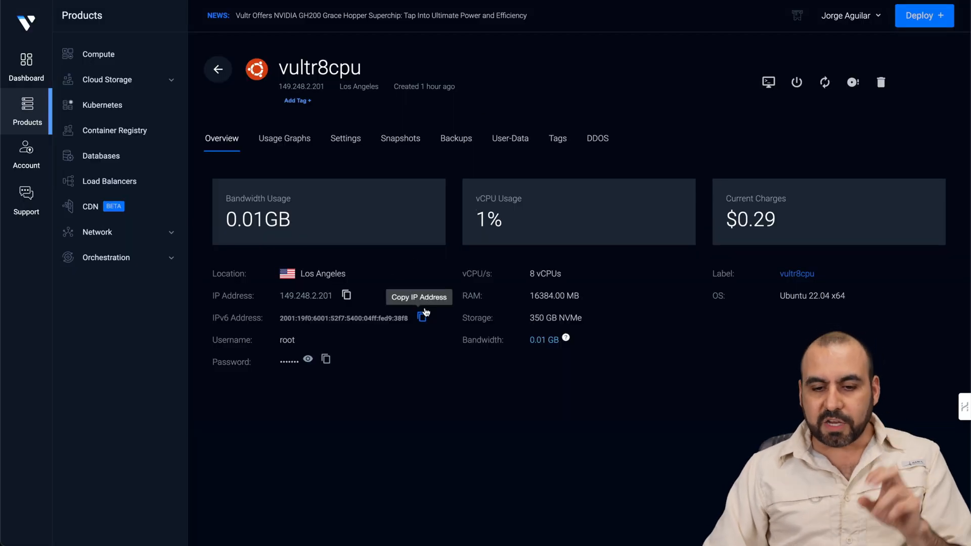
mouse_move(536, 312)
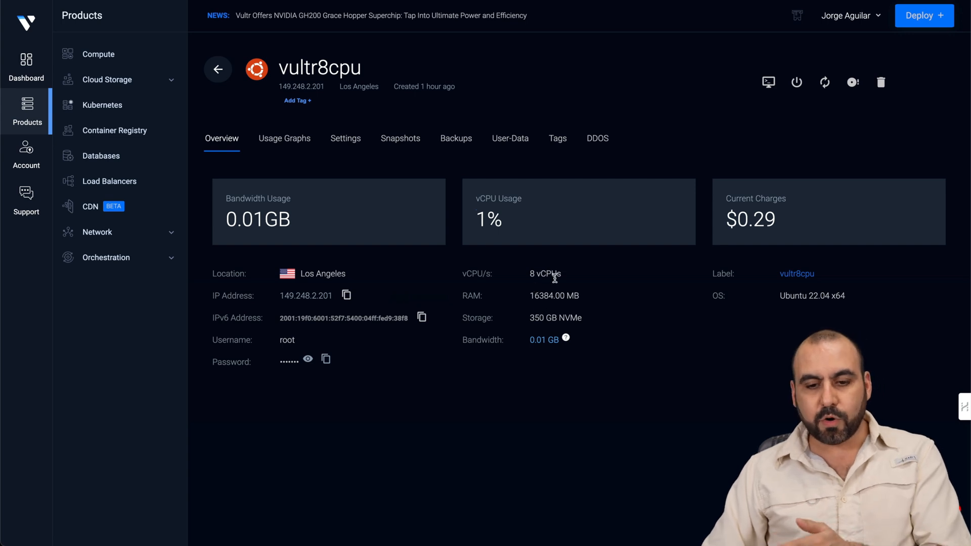
mouse_move(557, 308)
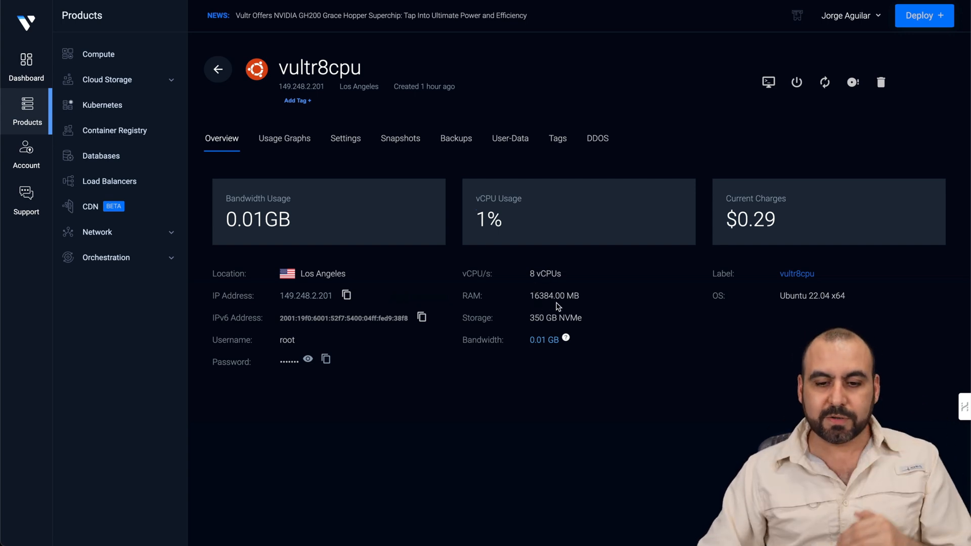
mouse_move(540, 330)
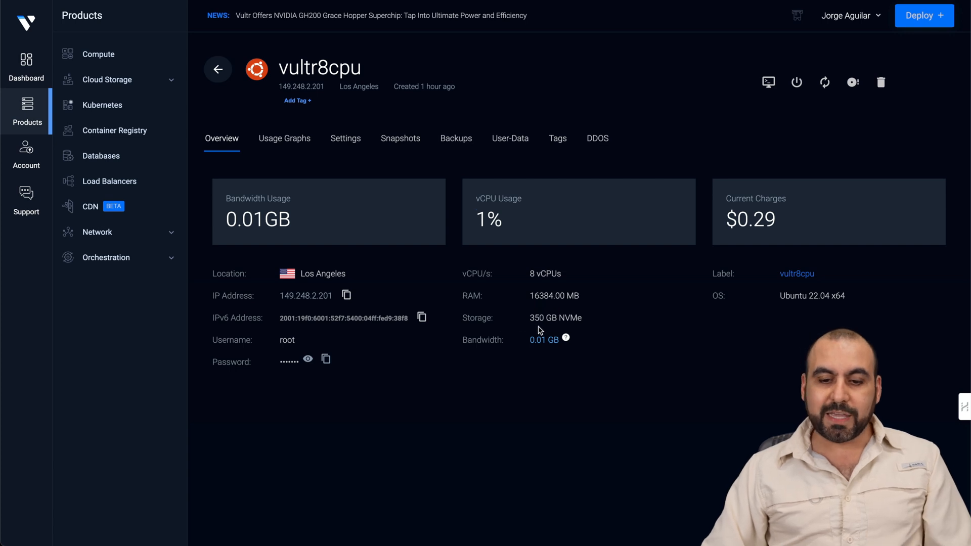
mouse_move(564, 328)
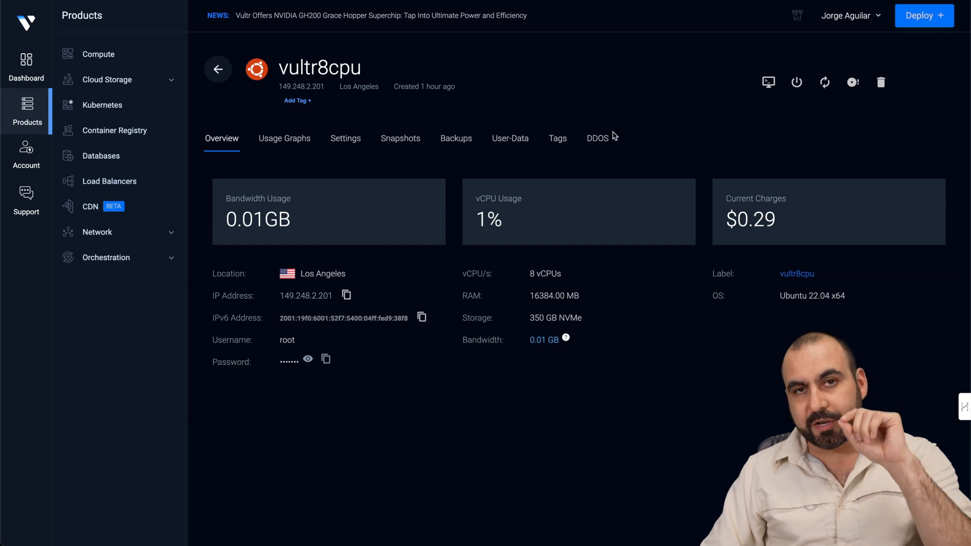
- Bring up the Deploy menu of new resources from the vultr8cpu overview
left_click(924, 15)
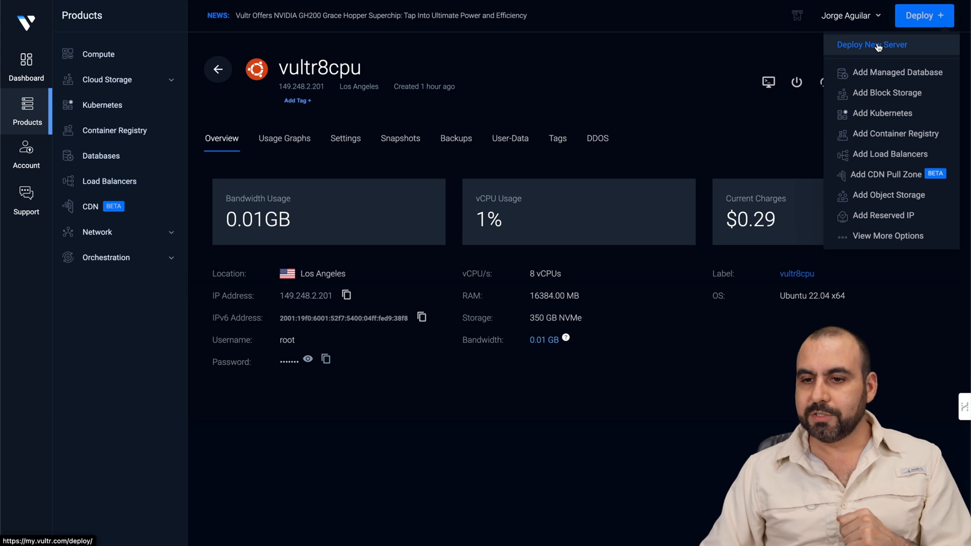
- Start a new shared-CPU server with Ubuntu on the 8 vCPU, 350 GB NVMe AMD High Performance plan
left_click(871, 44)
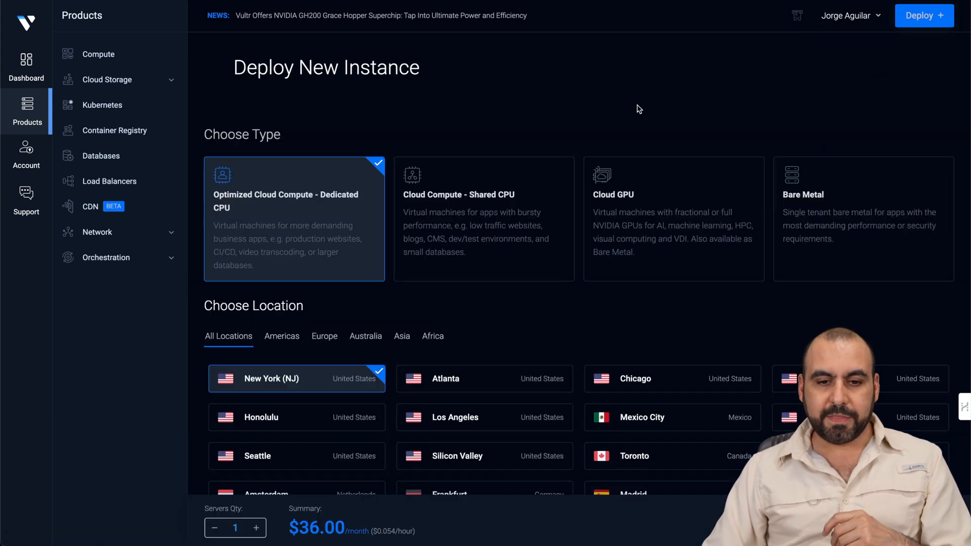
left_click(484, 219)
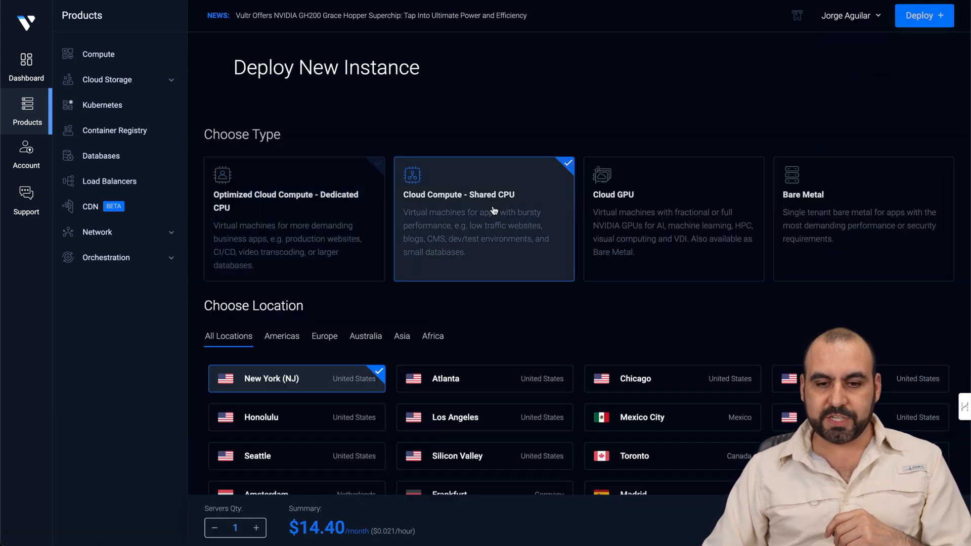
scroll("down", 3)
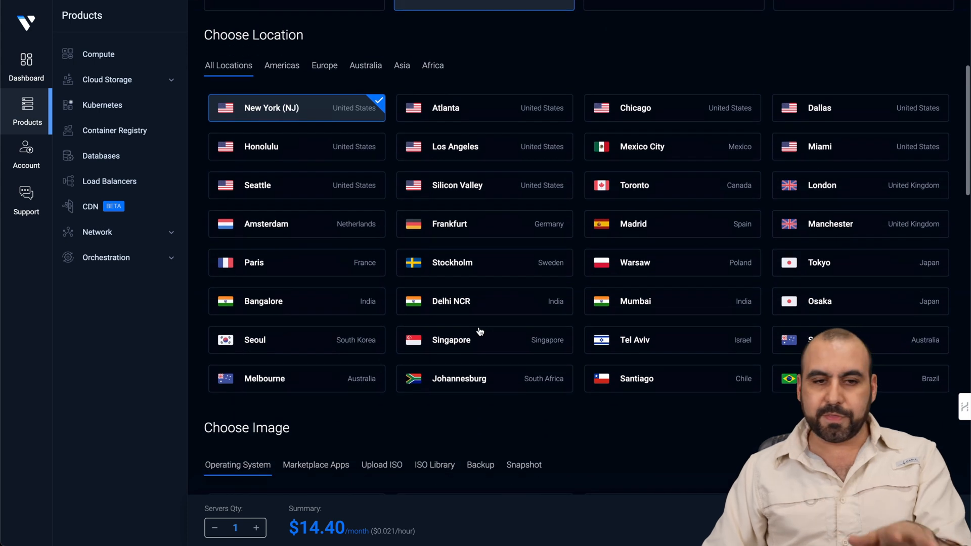
scroll("down", 3)
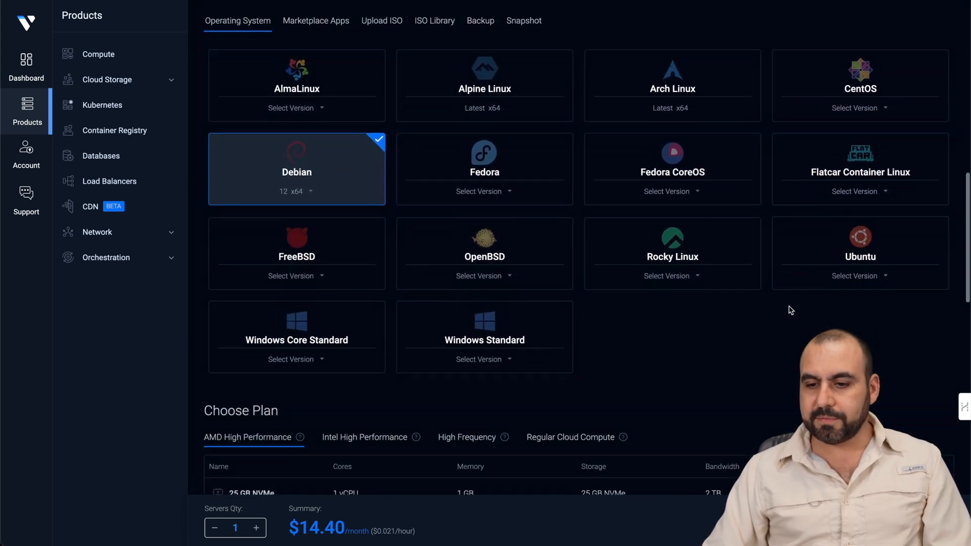
left_click(860, 253)
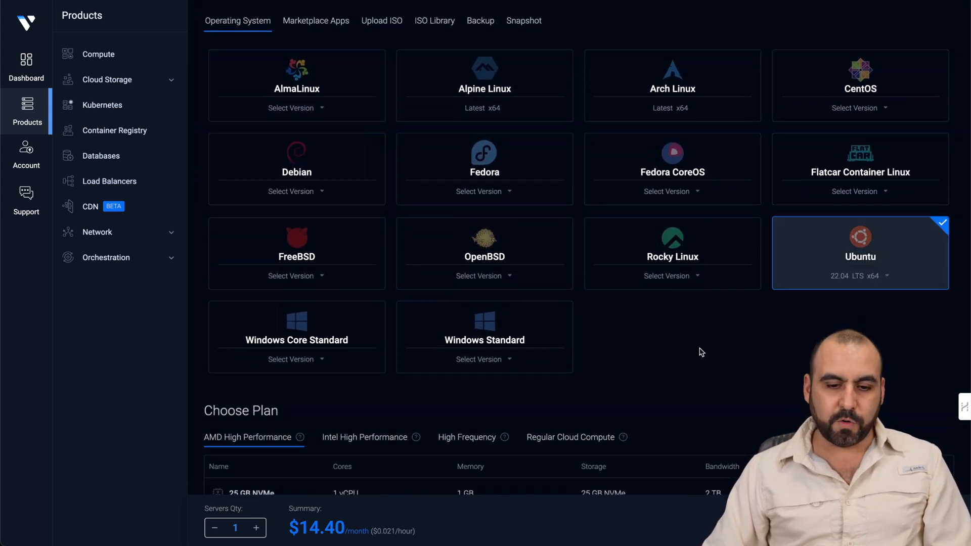
scroll("down", 3)
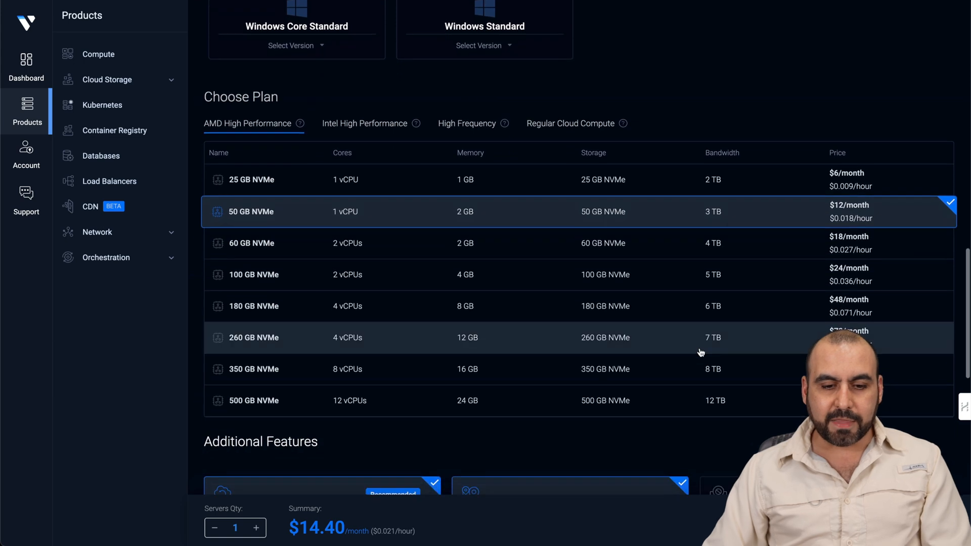
left_click(252, 368)
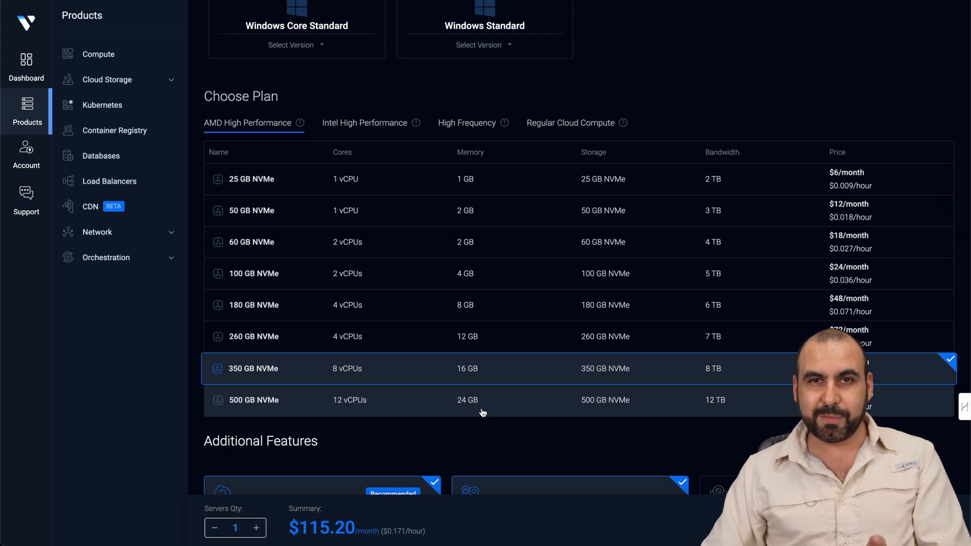
mouse_move(573, 387)
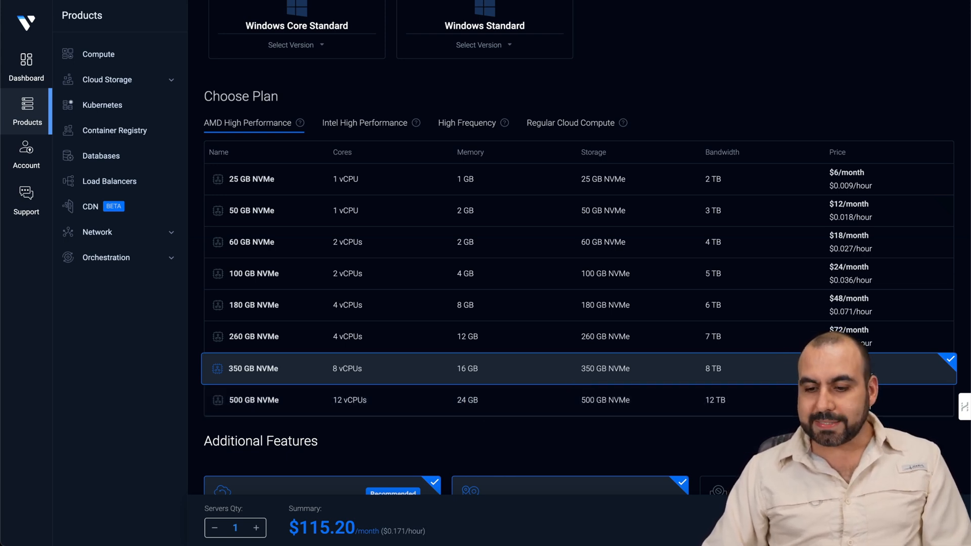
- Review Additional Features and start turning off the $19.20 Auto Backups add-on
scroll("down", 3)
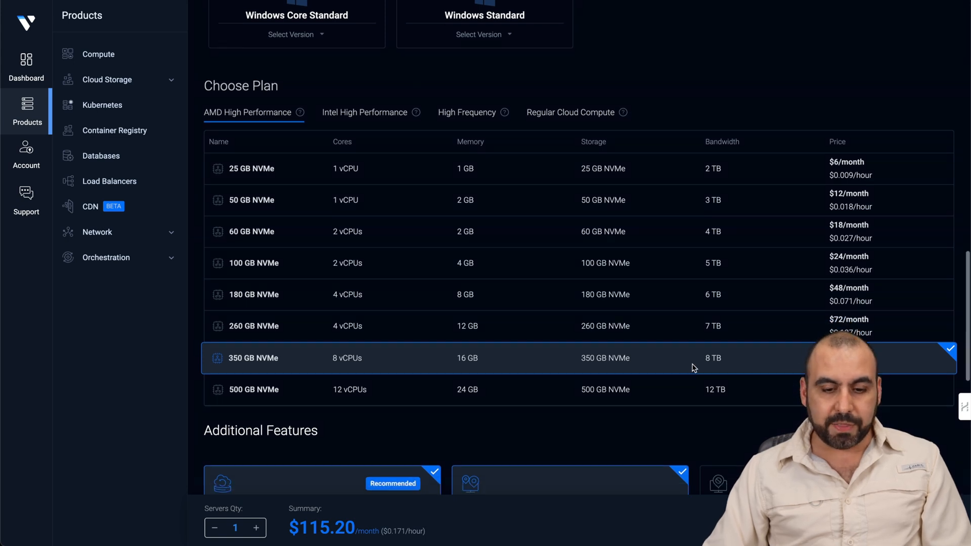
scroll("down", 3)
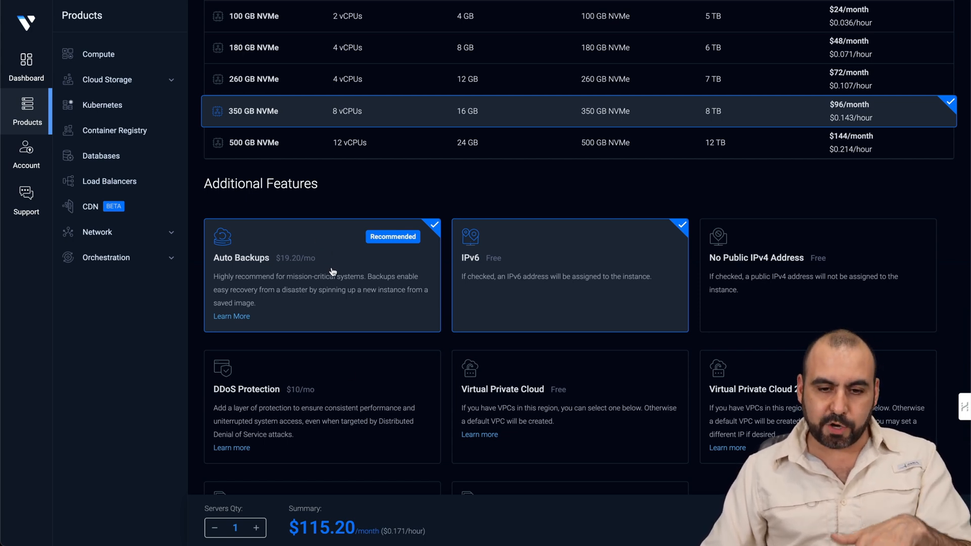
scroll("down", 3)
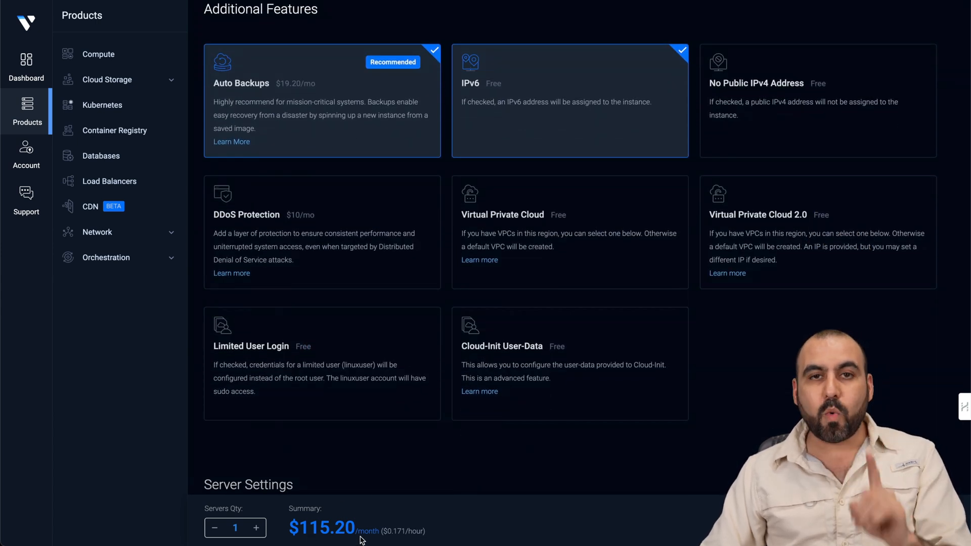
scroll("up", 3)
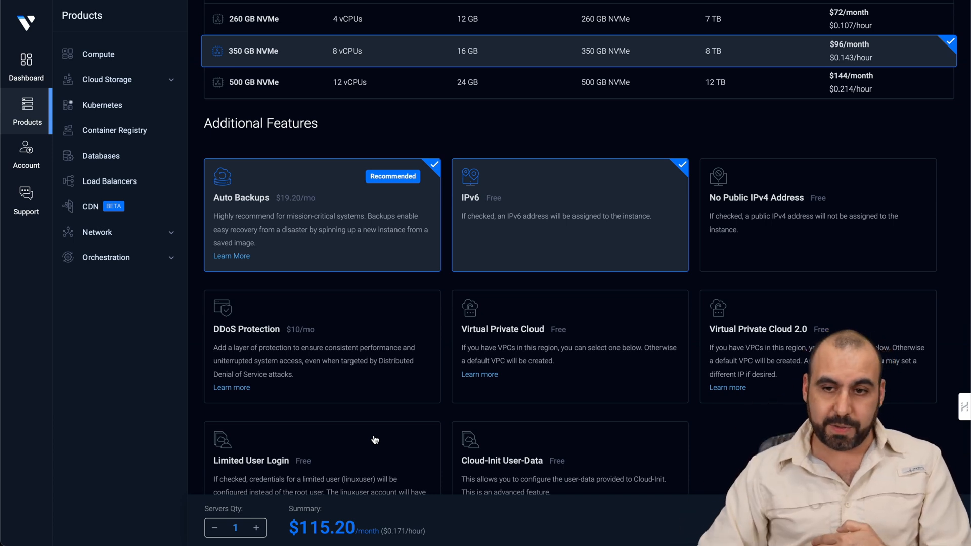
left_click(432, 165)
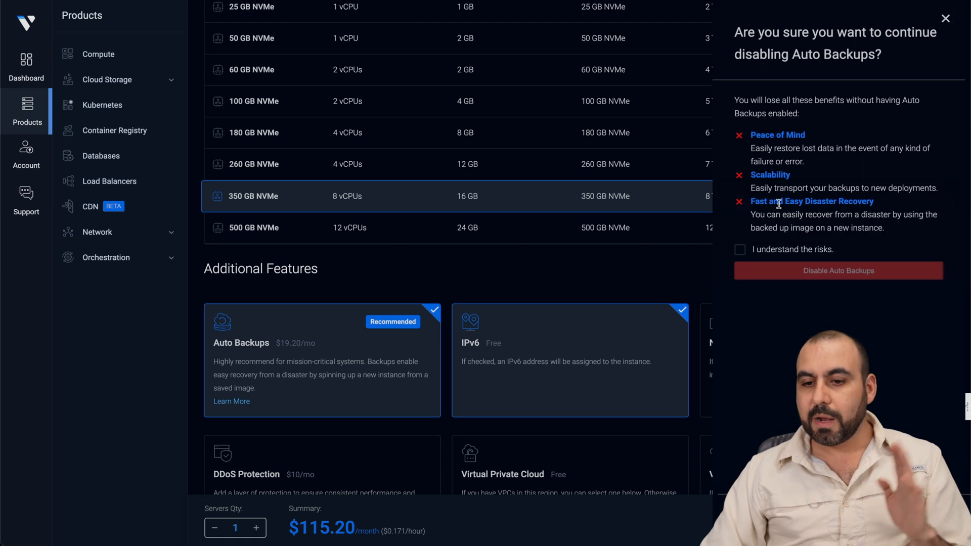
left_click(945, 18)
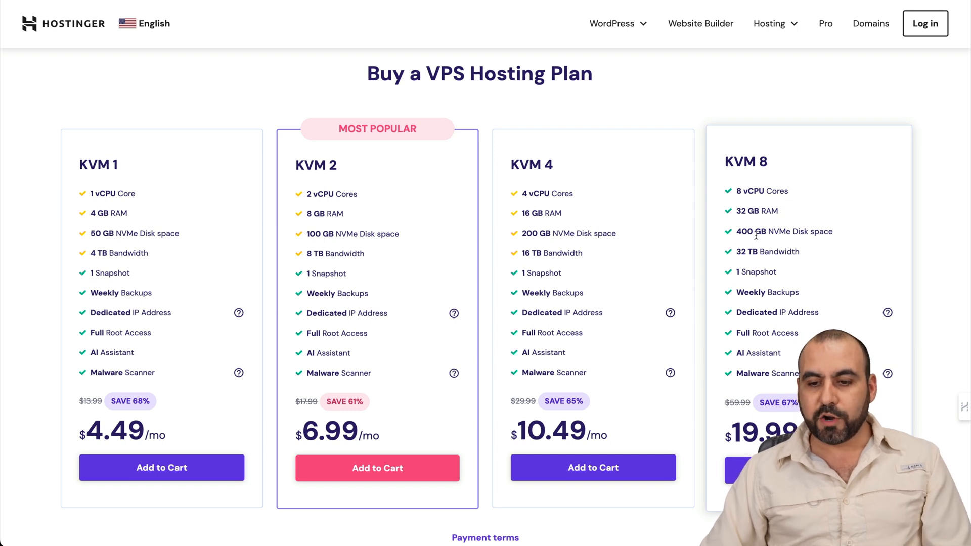
mouse_move(742, 261)
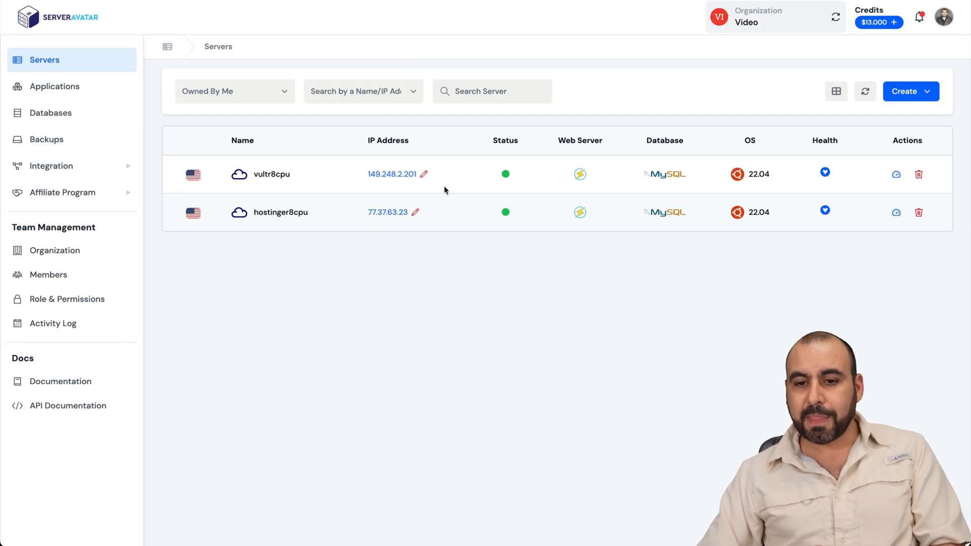
mouse_move(350, 195)
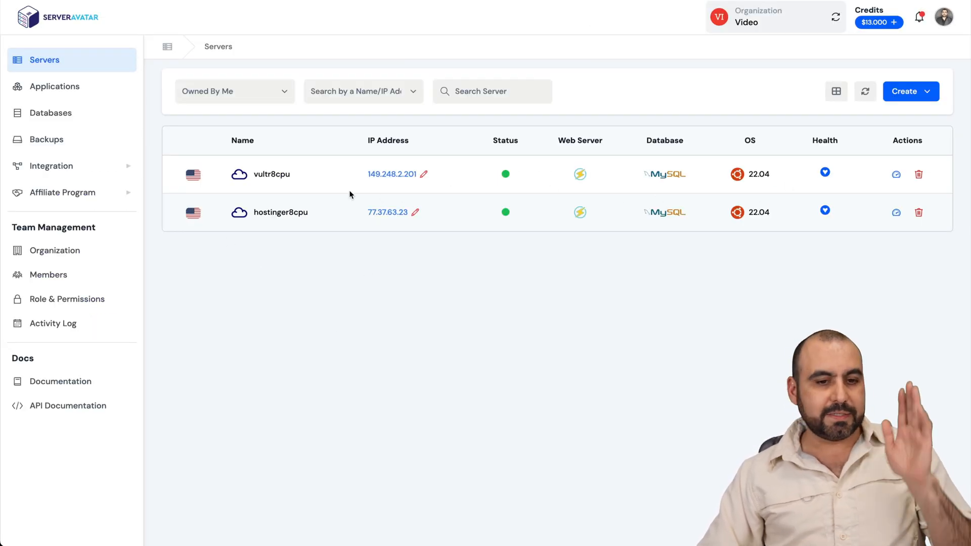
mouse_move(327, 191)
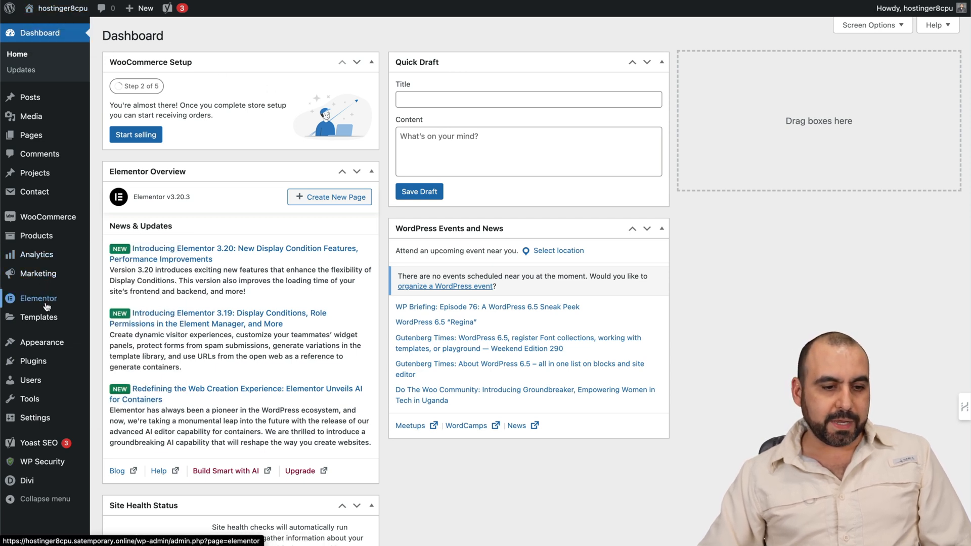
mouse_move(32, 361)
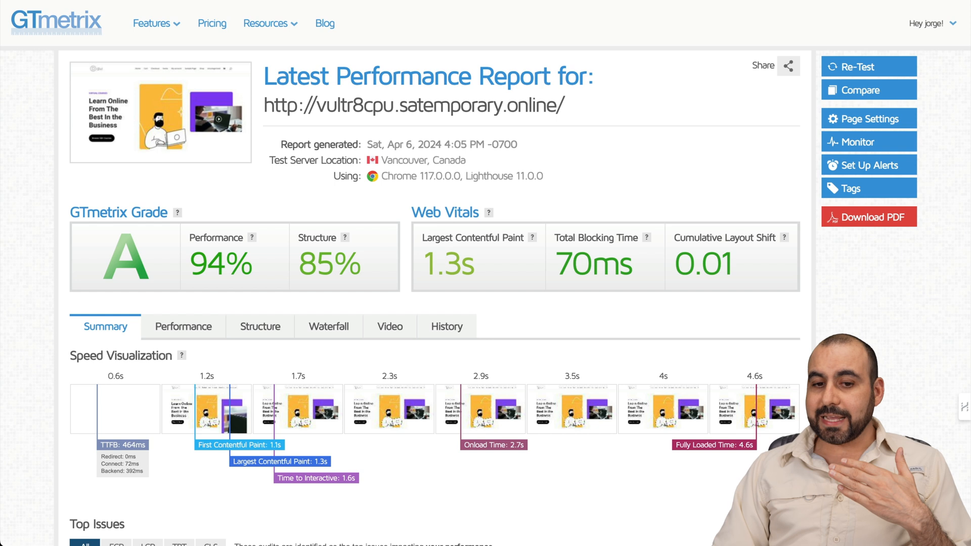
mouse_move(748, 109)
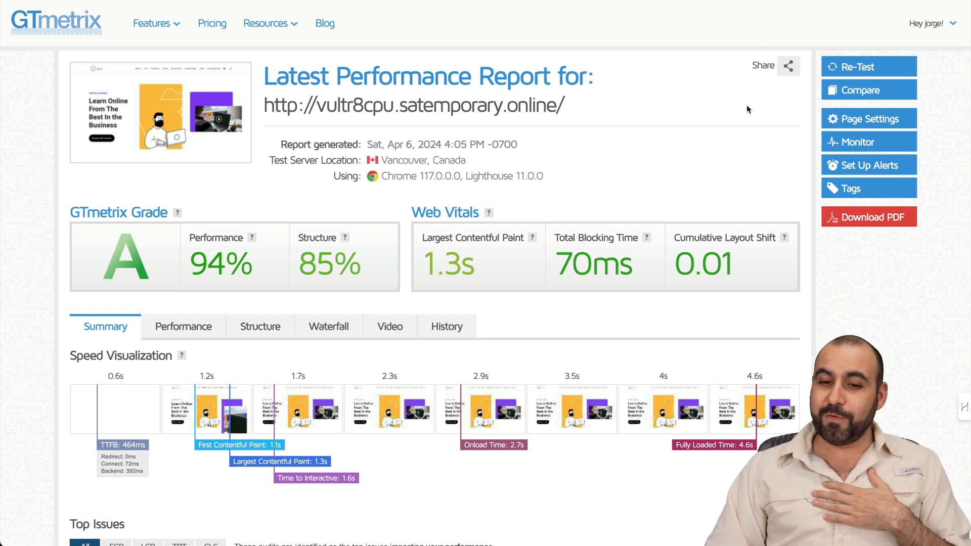
mouse_move(708, 161)
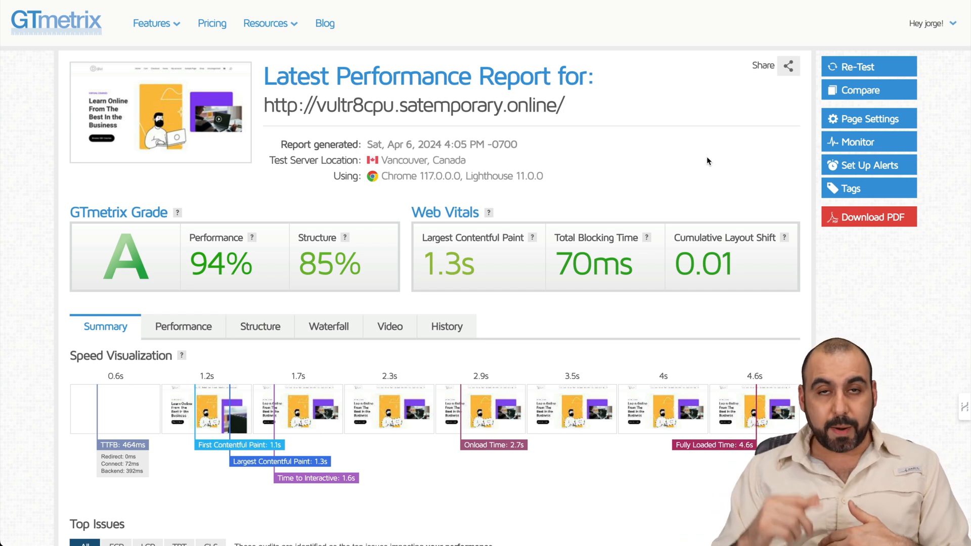
mouse_move(457, 189)
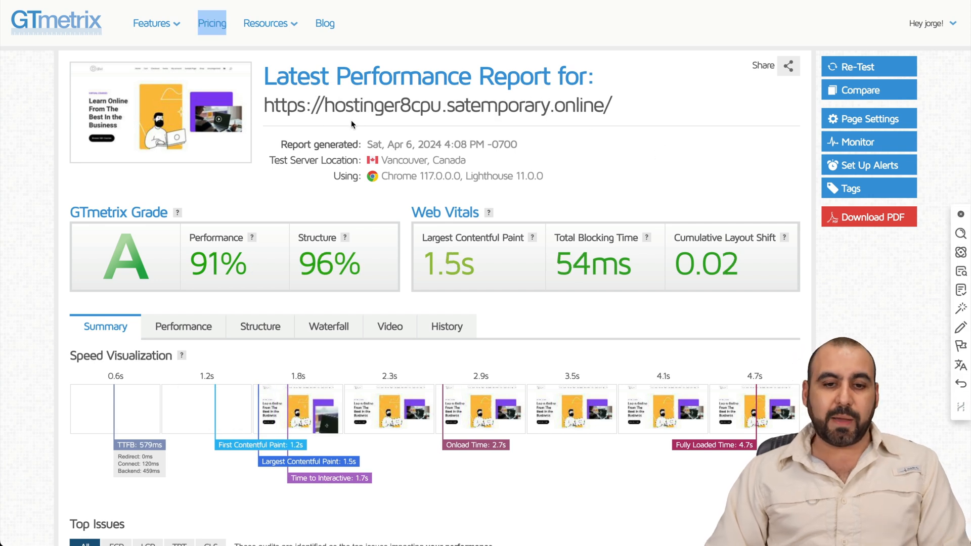
mouse_move(601, 182)
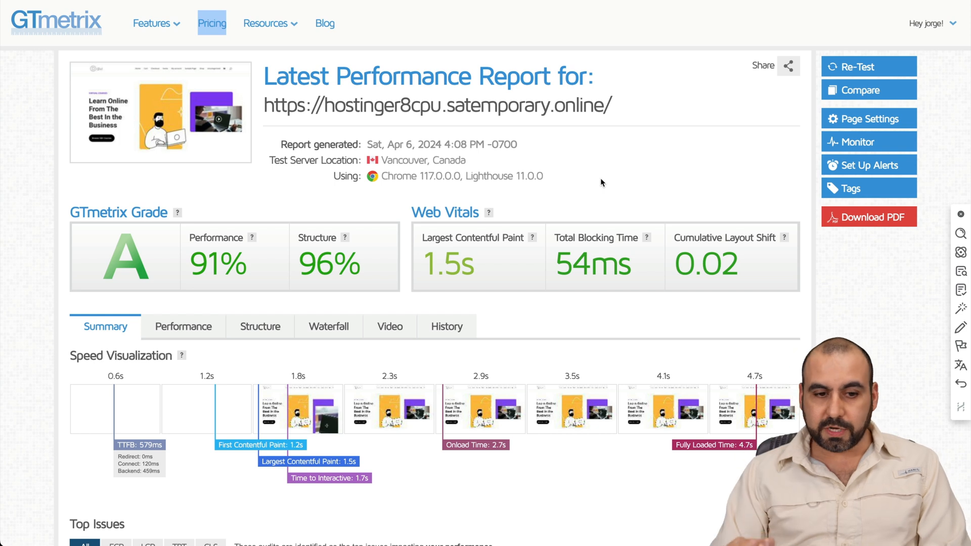
mouse_move(629, 194)
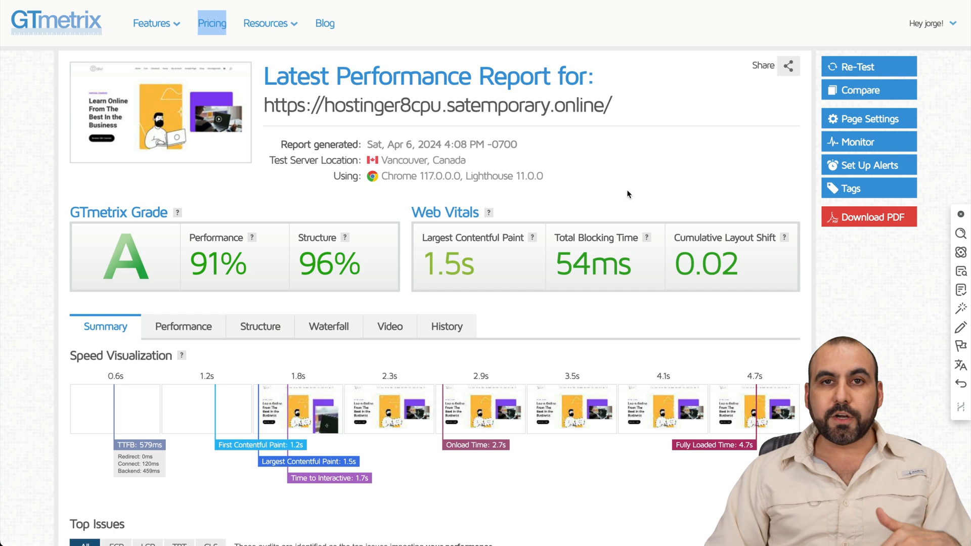
mouse_move(633, 178)
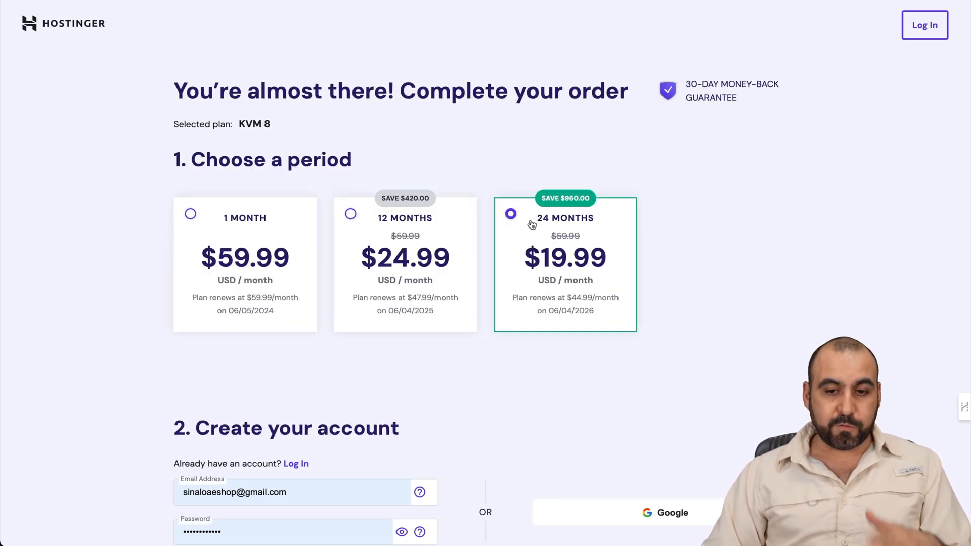
mouse_move(668, 293)
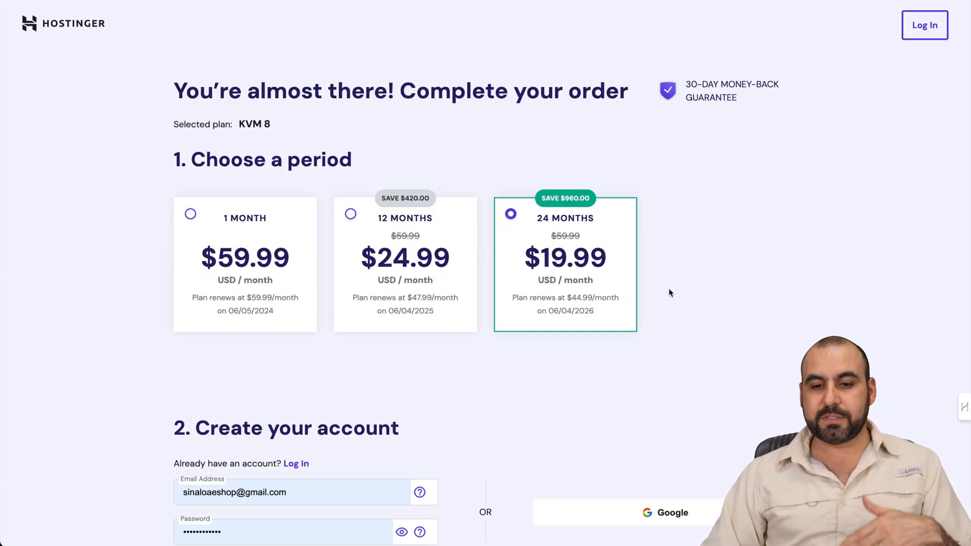
- Move down the KVM 8 24-month checkout to the Select payment section
scroll("down", 3)
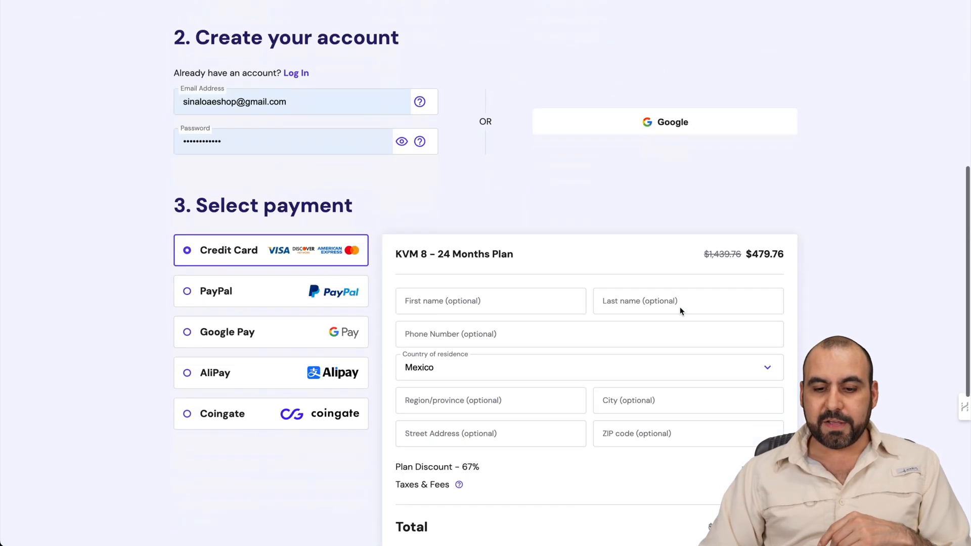
- Enter coupon SAASMASTER and apply it, lowering the KVM 8 total to $431.78
scroll("down", 3)
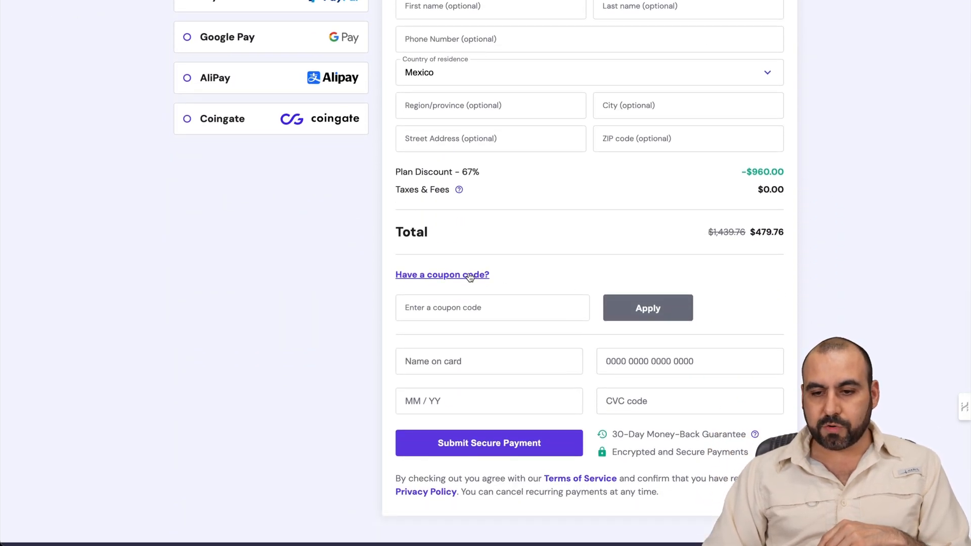
left_click(442, 274)
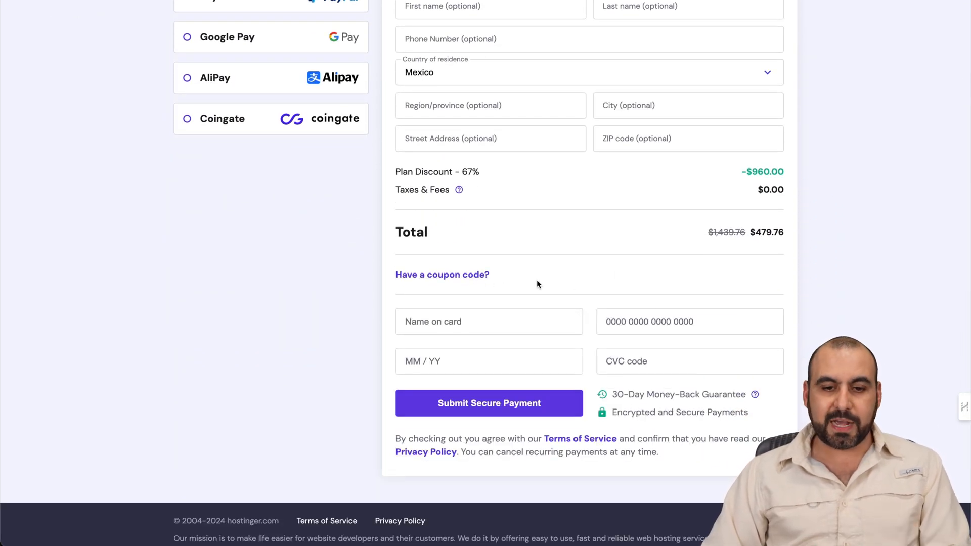
left_click(442, 275)
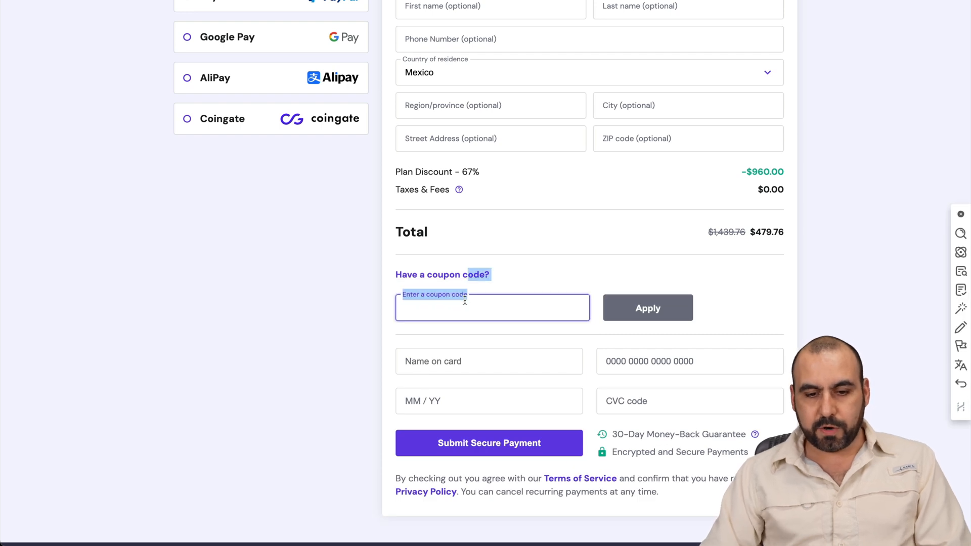
type("SAASMASTER")
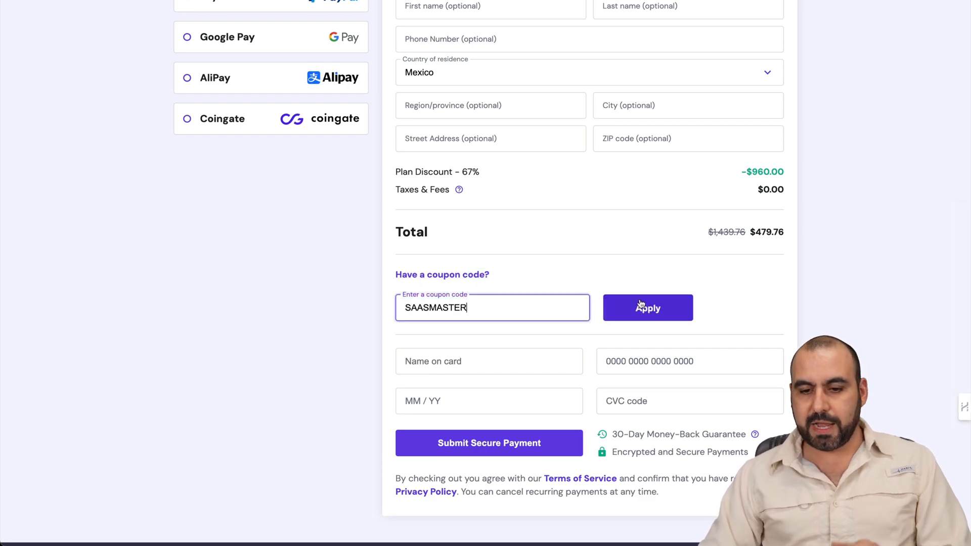
left_click(647, 307)
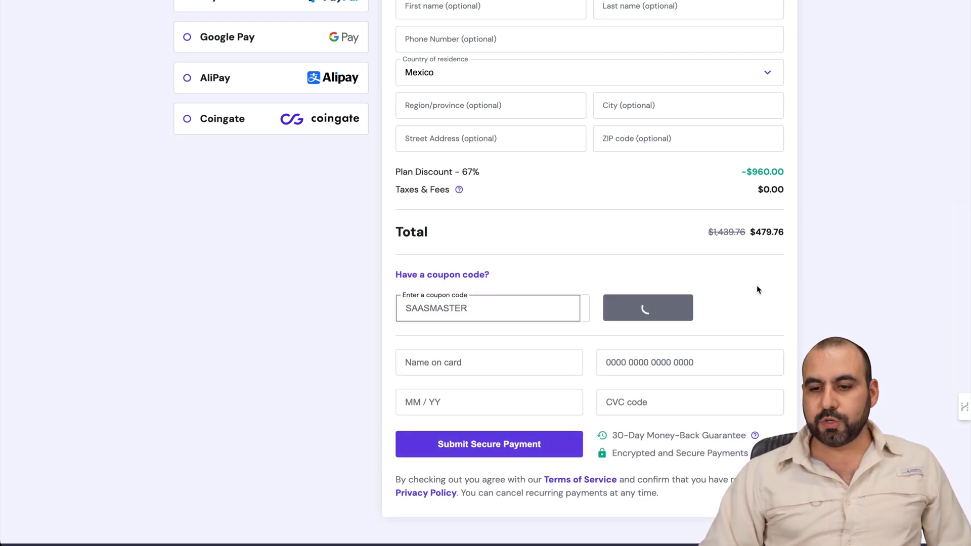
left_click(647, 308)
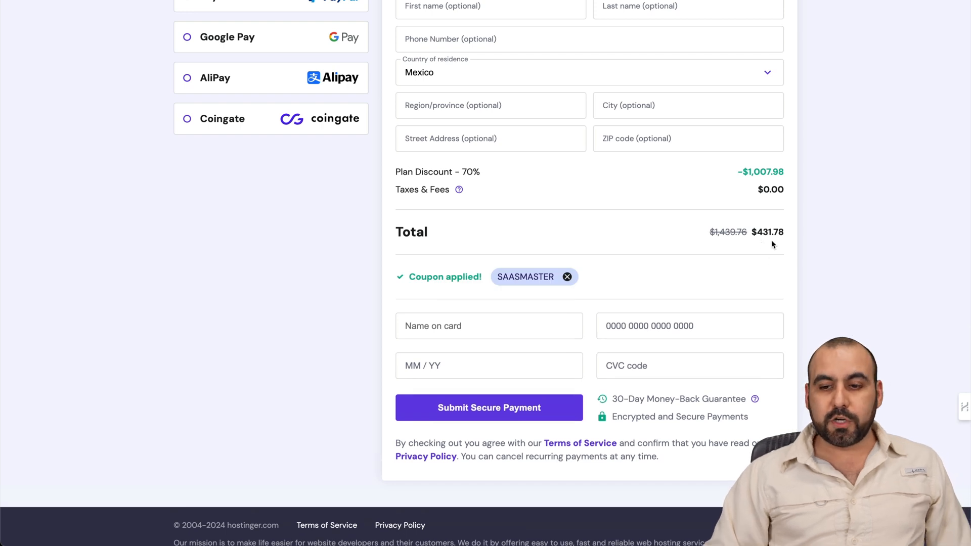
mouse_move(779, 245)
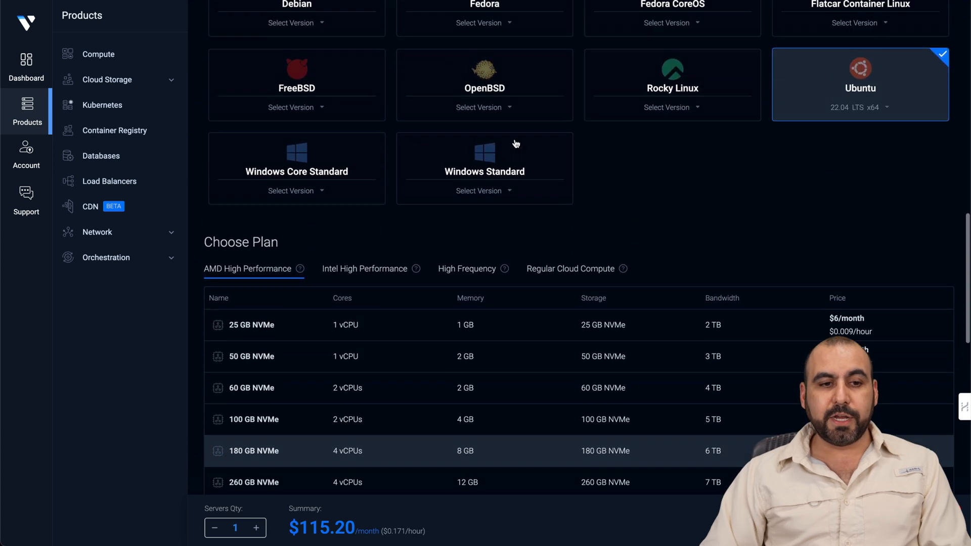
- Scroll back up the Vultr deploy page through Choose Image and Choose Plan
scroll("up", 3)
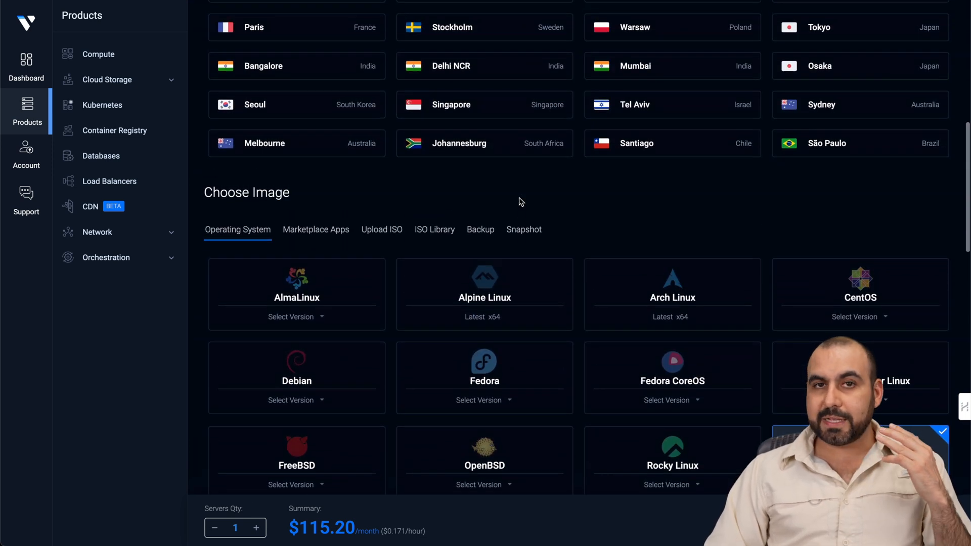